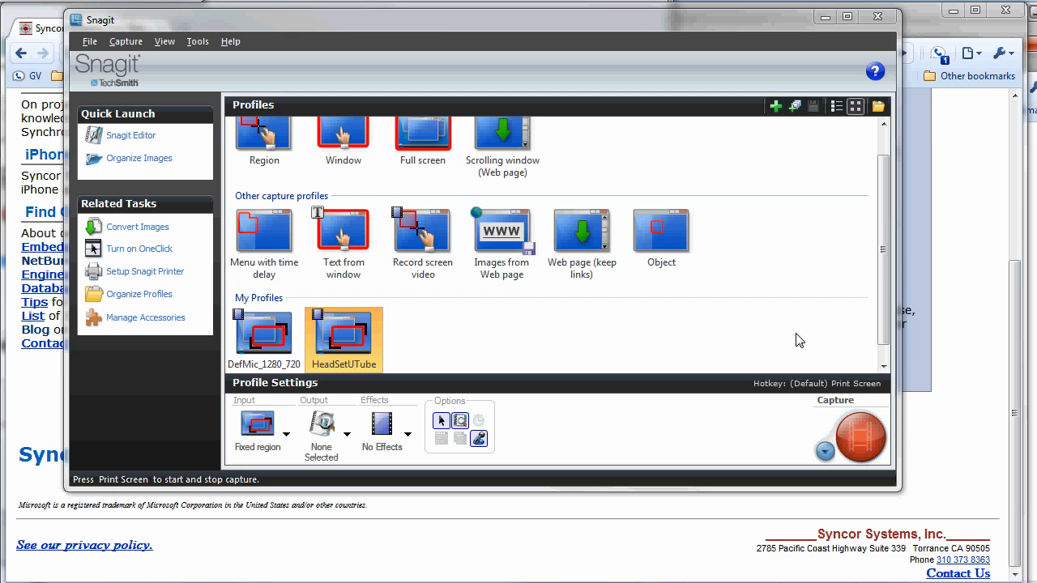
mouse_move(742, 327)
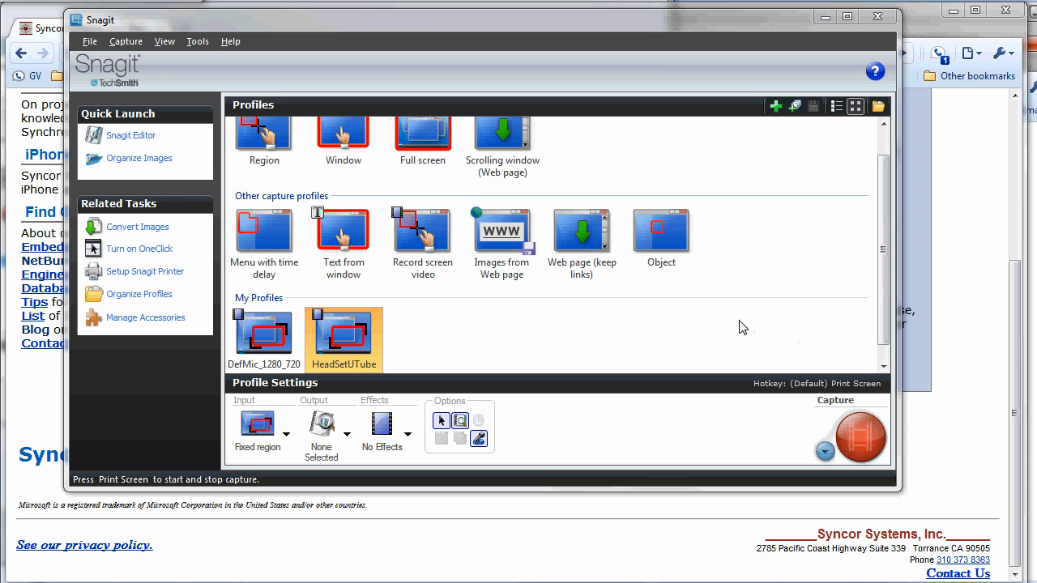
mouse_move(359, 26)
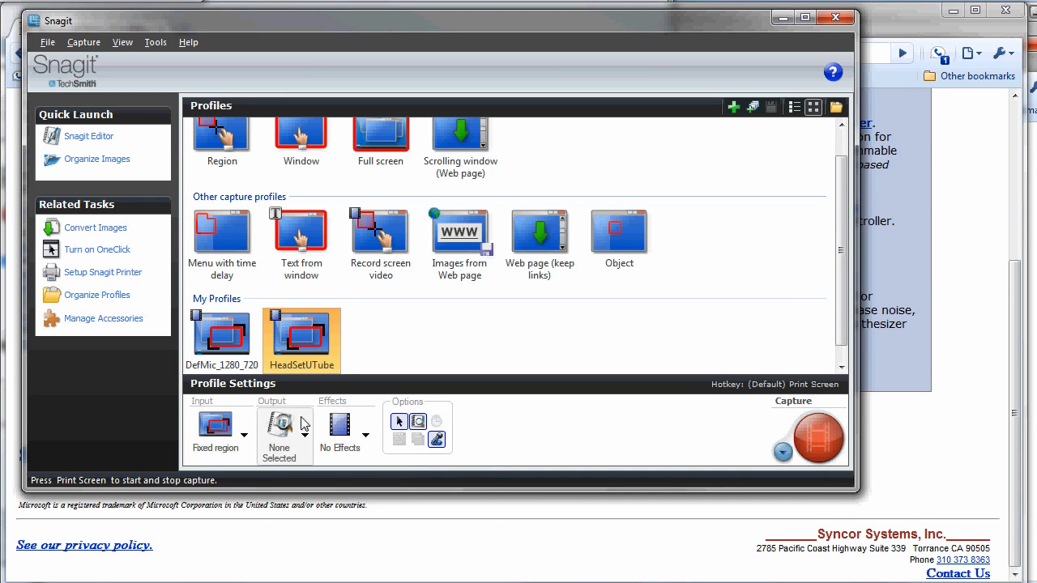
In the output properties' Video File tab, set the audio capture device to the USB Multi-Channel microphone
left_click(304, 434)
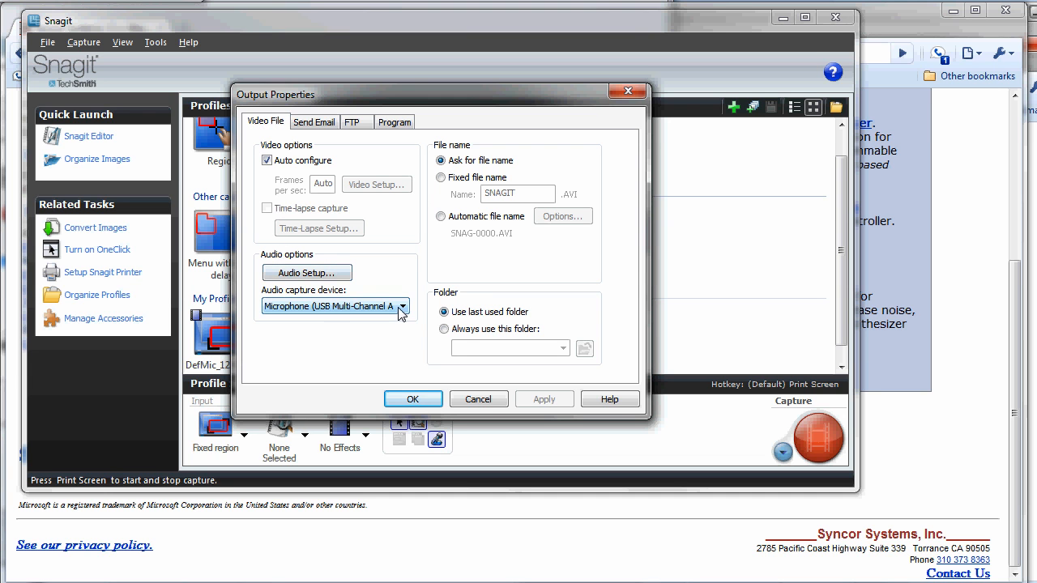
left_click(404, 306)
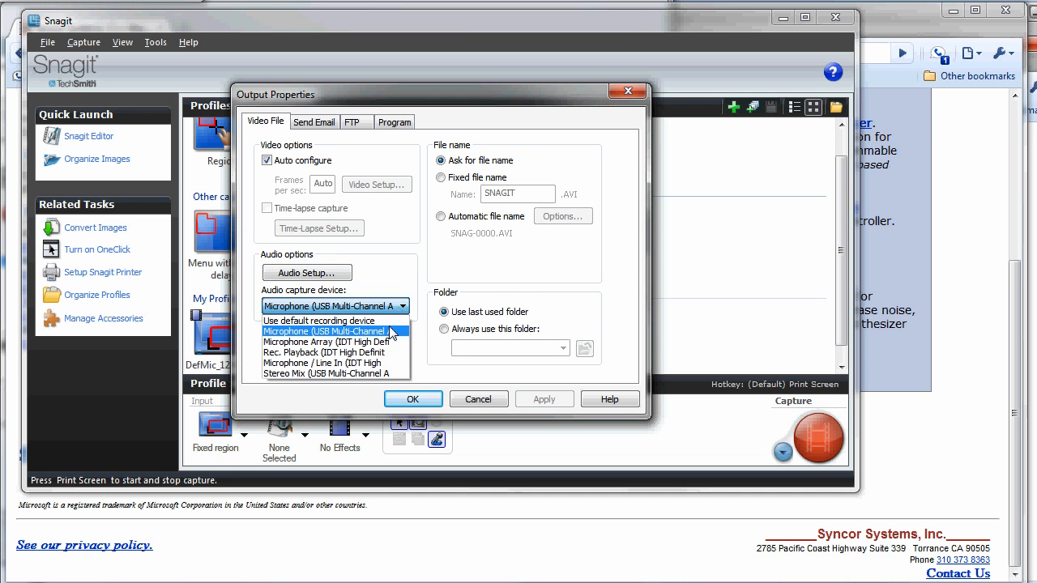
left_click(328, 330)
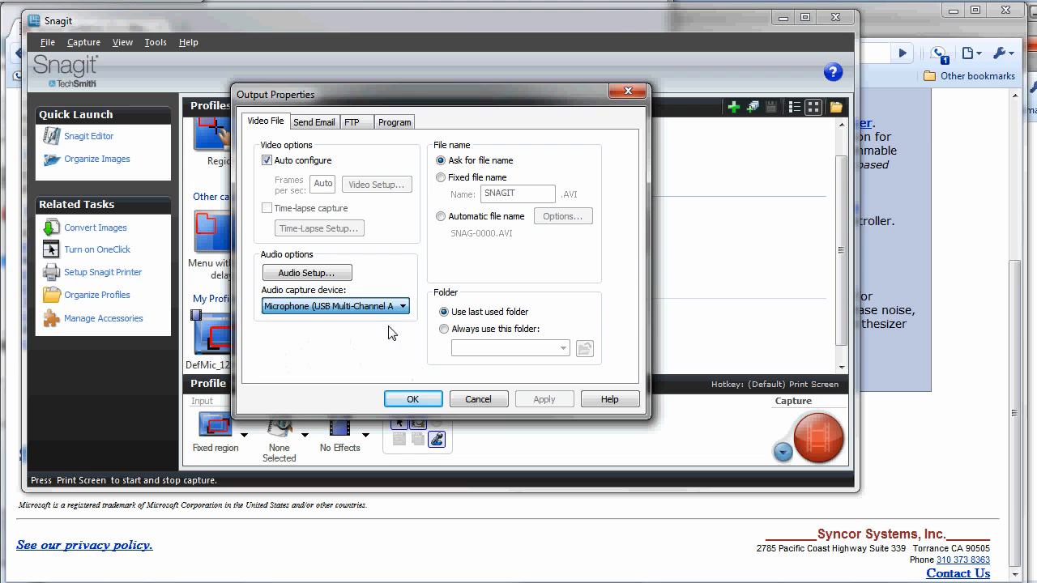
Review and accept the Audio Setup format, then confirm the output properties
left_click(308, 272)
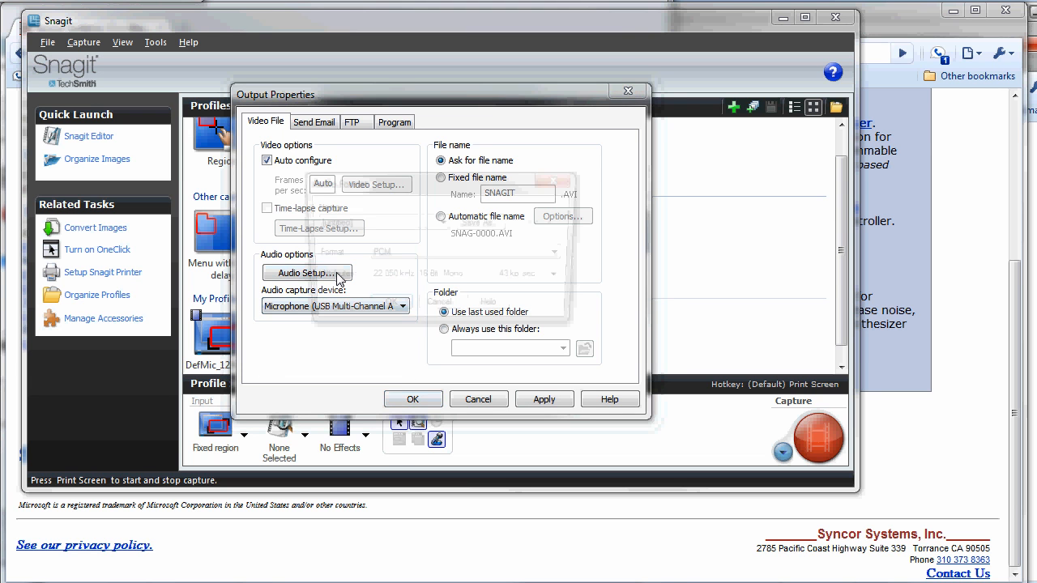
left_click(306, 272)
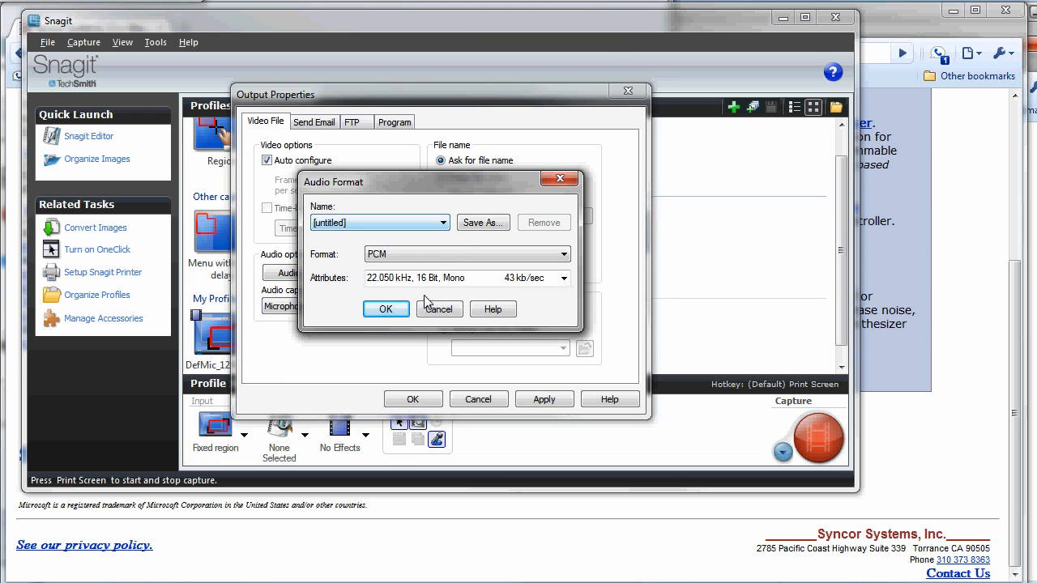
left_click(386, 308)
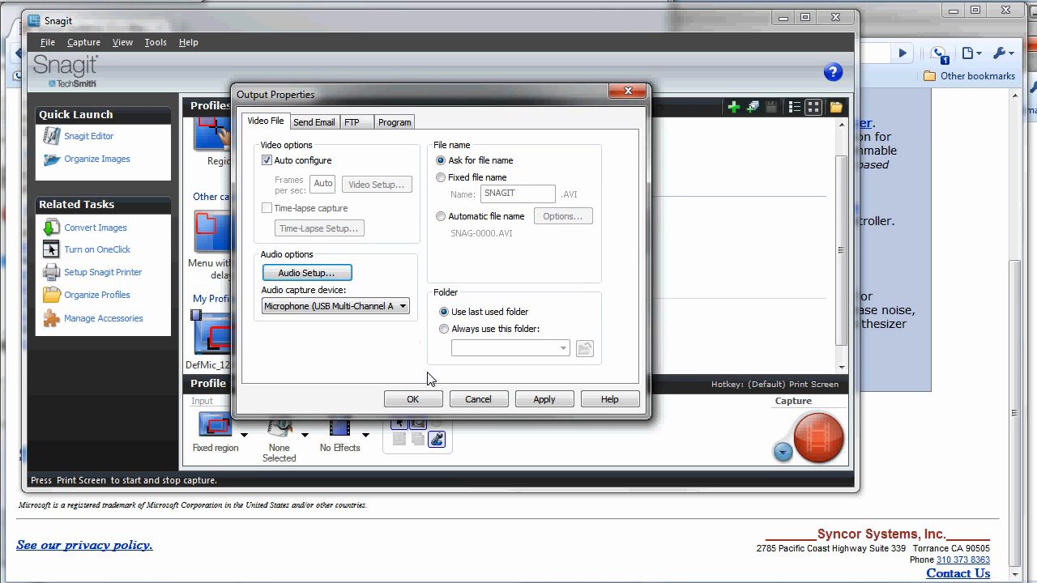
left_click(413, 398)
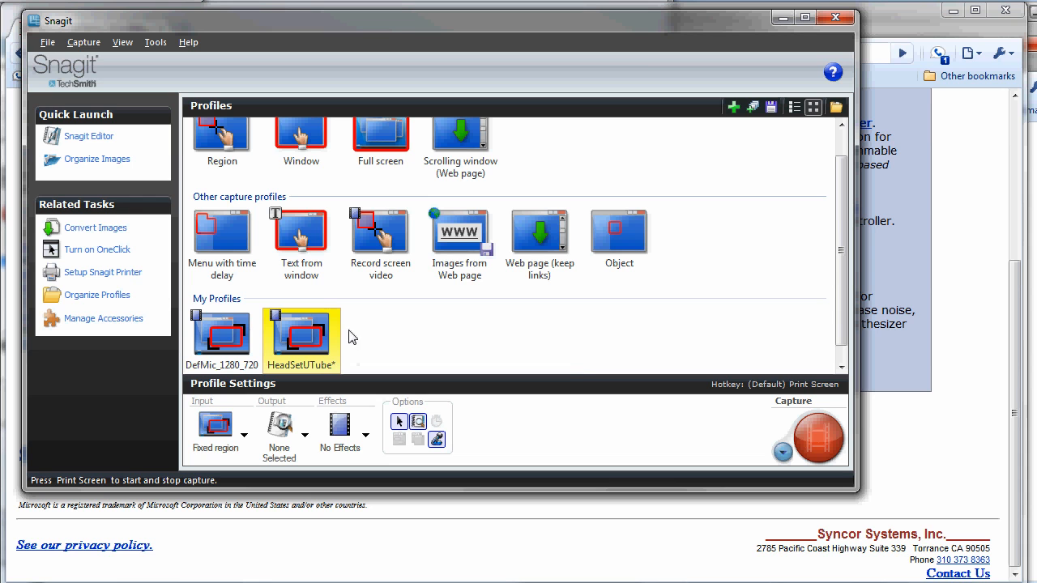
mouse_move(305, 346)
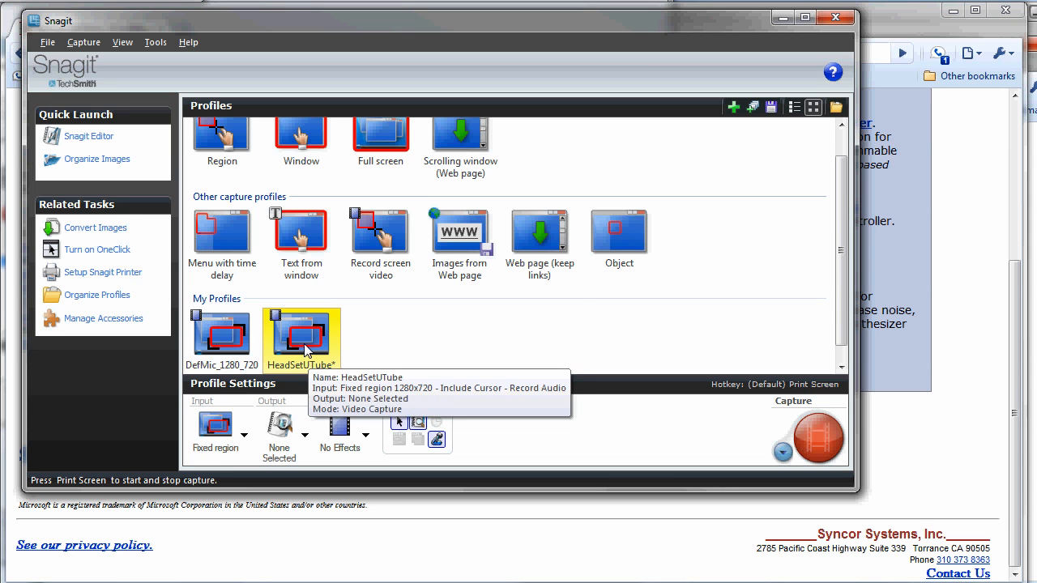
Select the DefMic_1280_720 profile under My Profiles
left_click(220, 335)
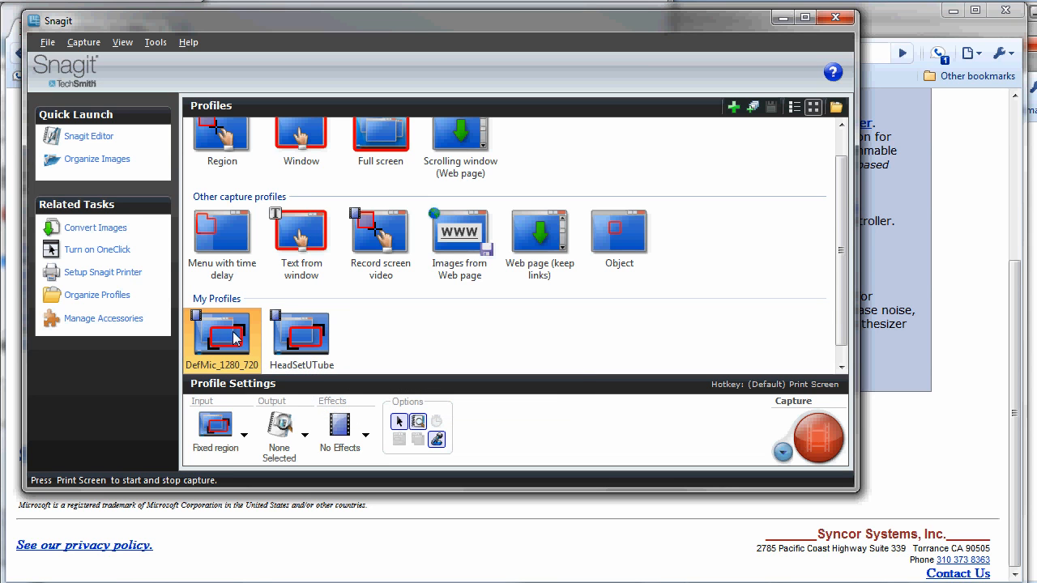
mouse_move(408, 331)
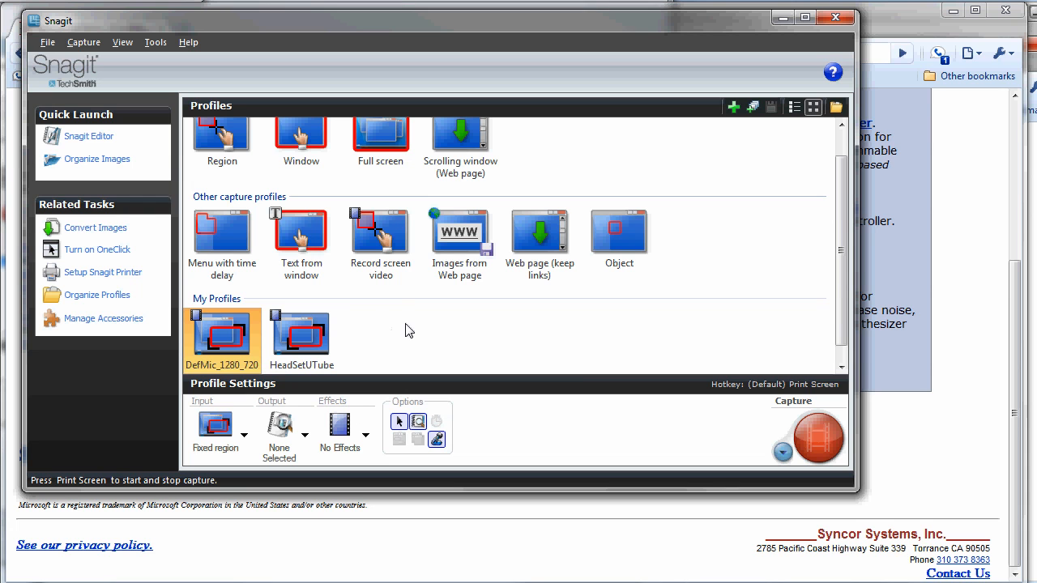
mouse_move(507, 340)
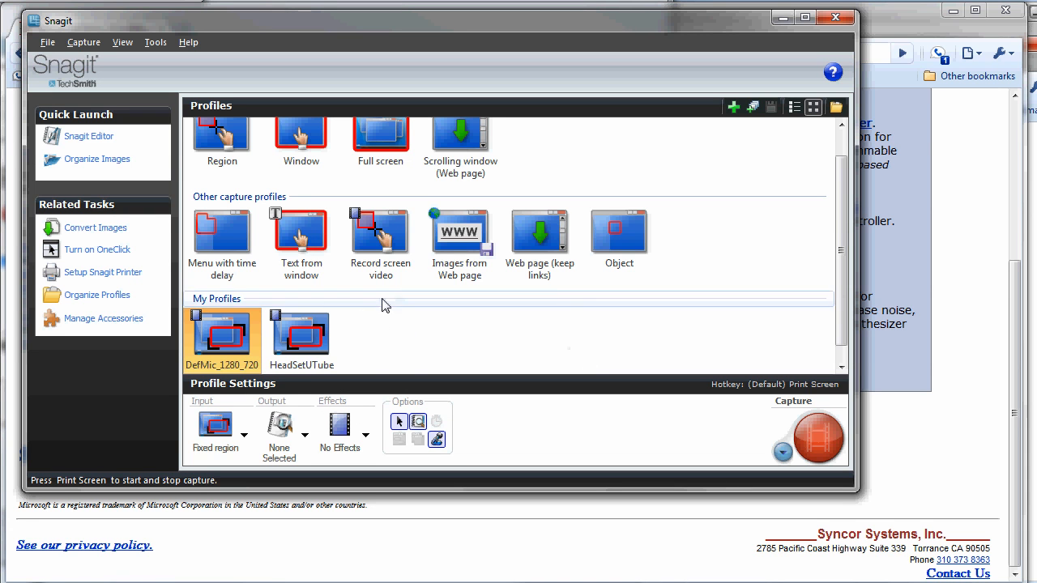
mouse_move(463, 341)
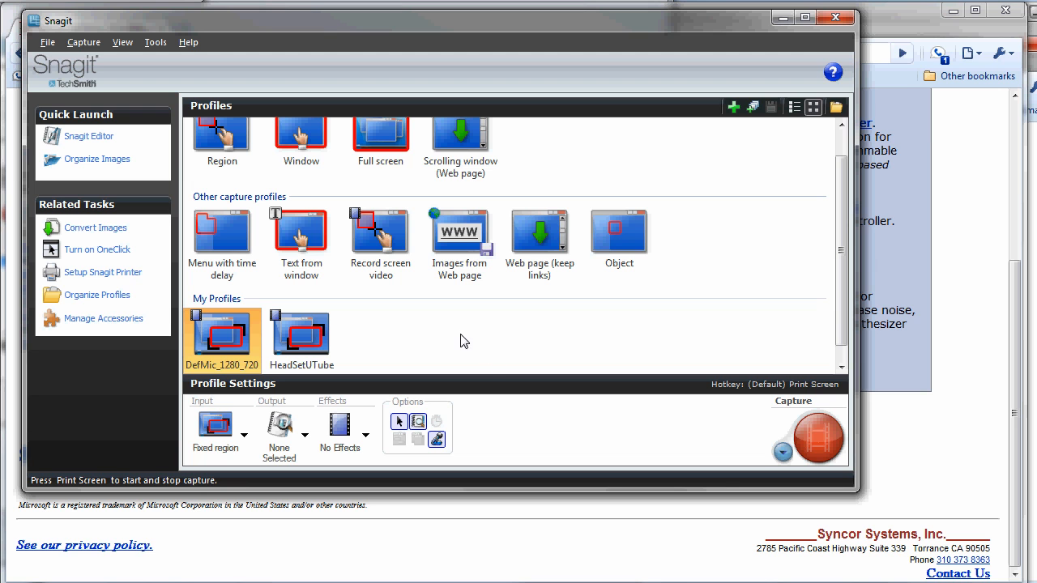